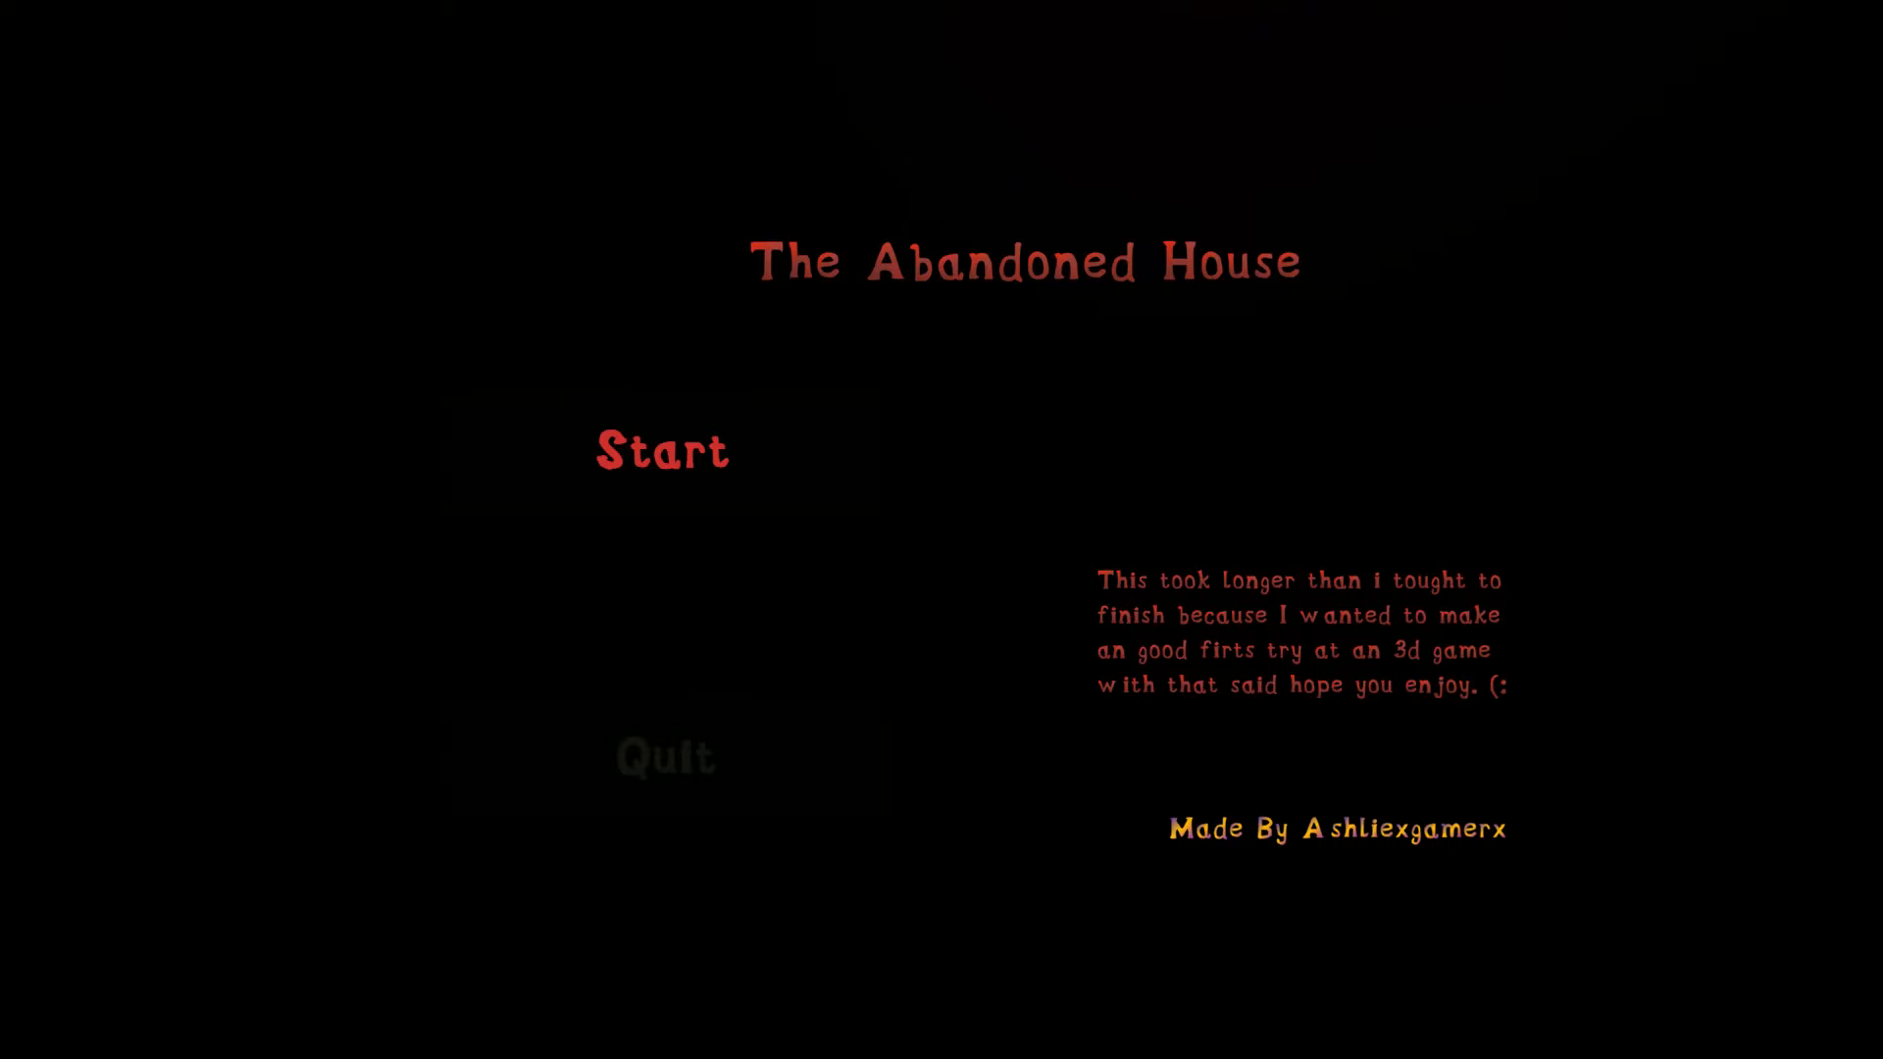
pyautogui.moveTo(1410, 844)
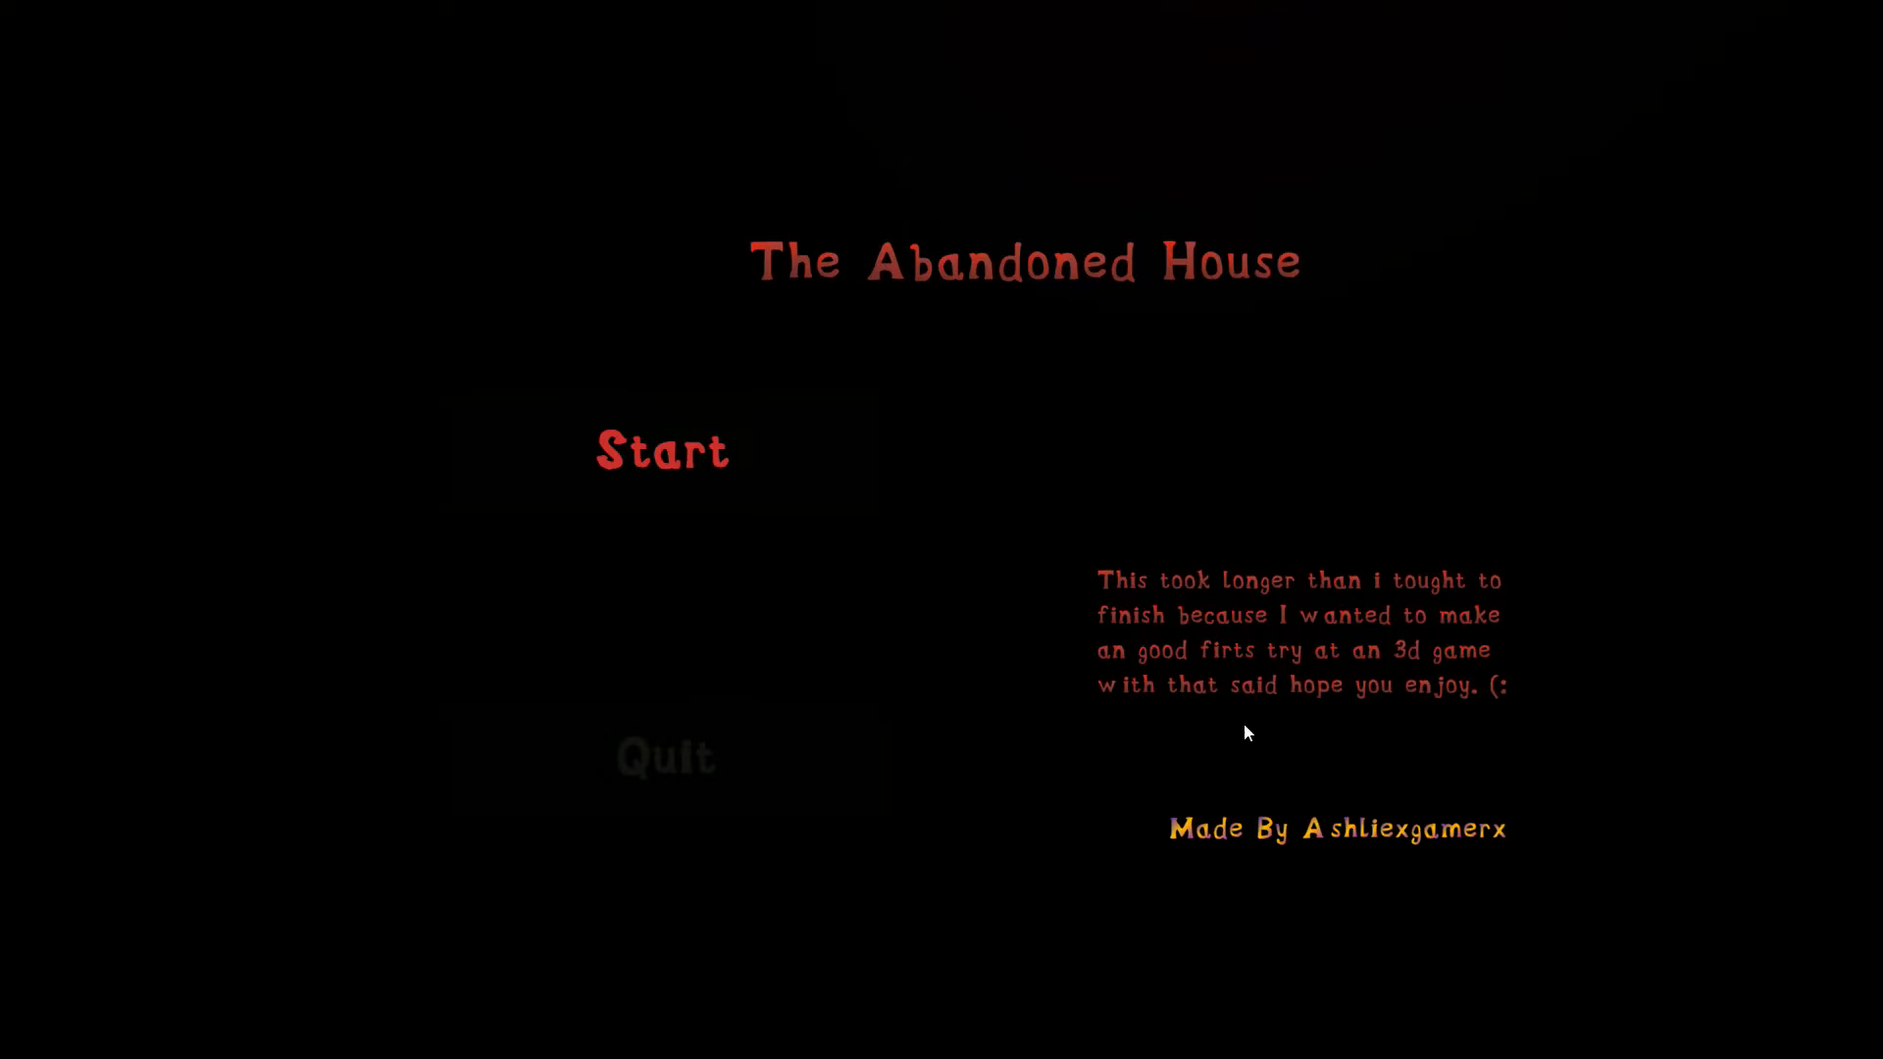
pyautogui.moveTo(1277, 355)
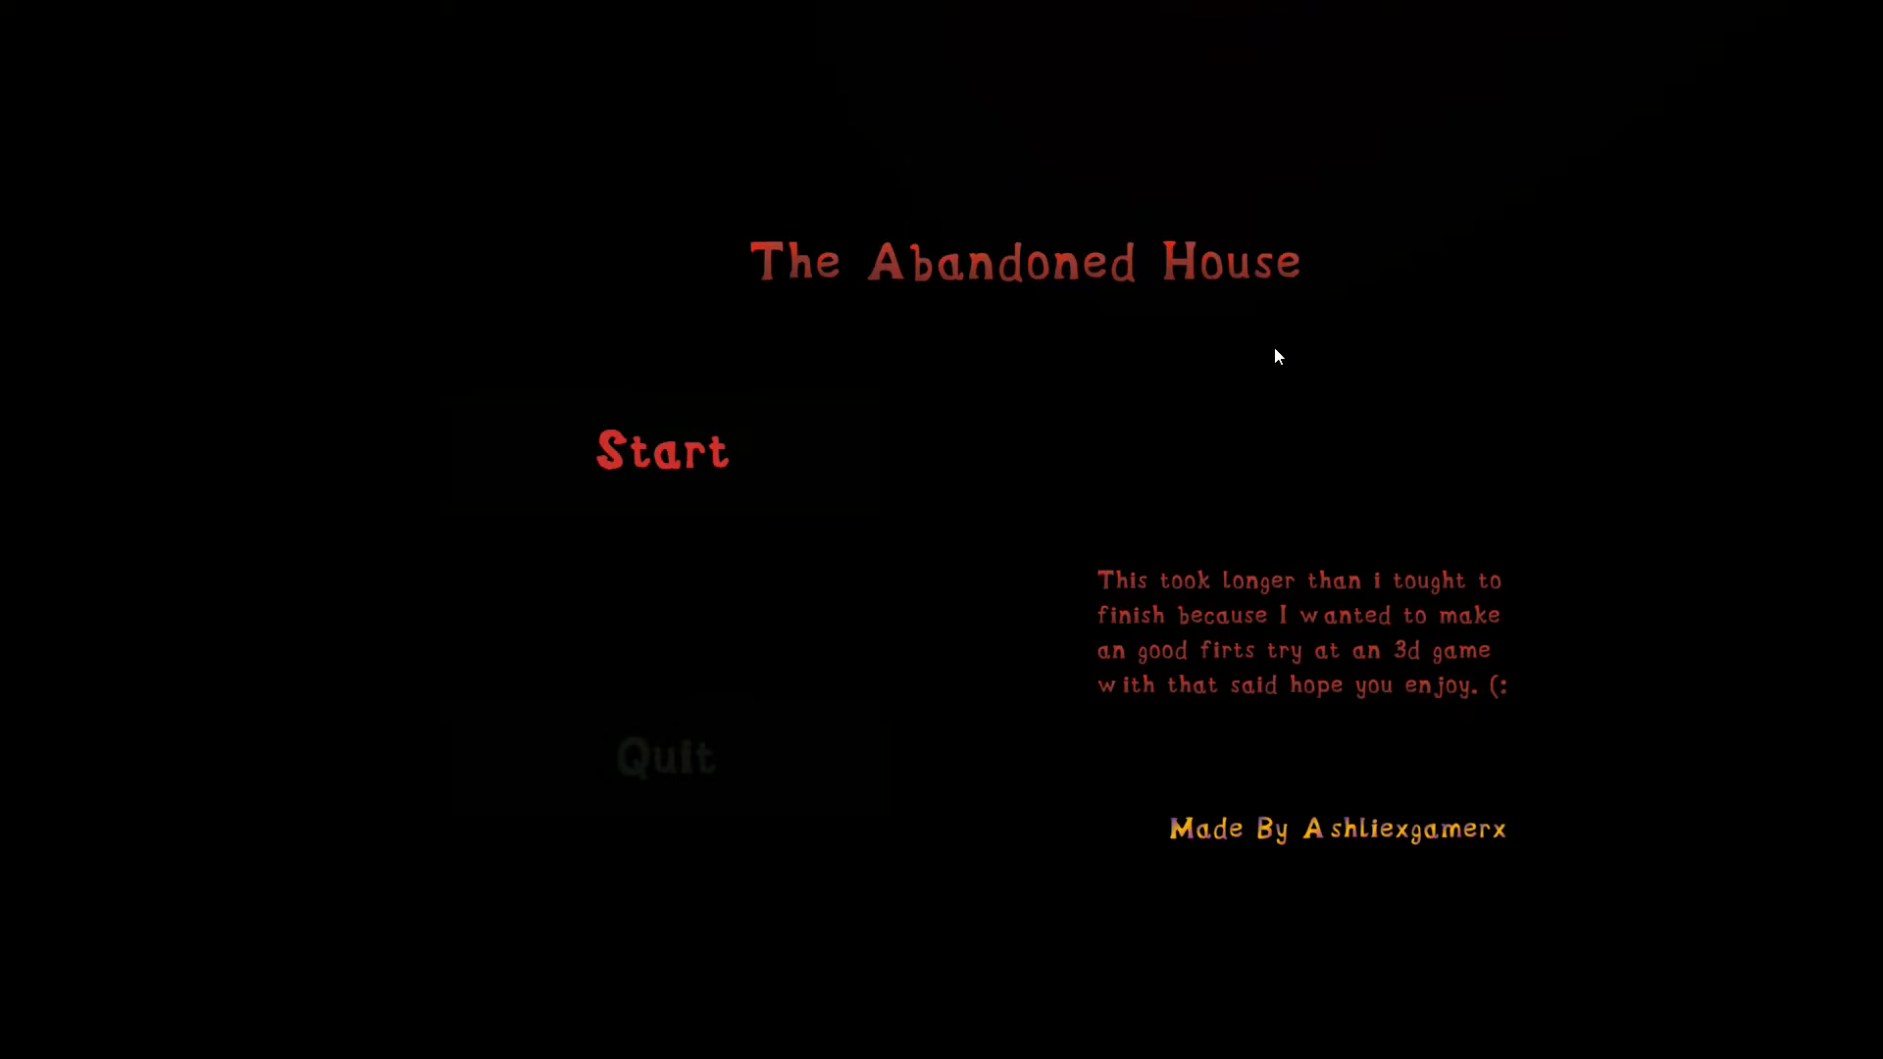
pyautogui.moveTo(915, 378)
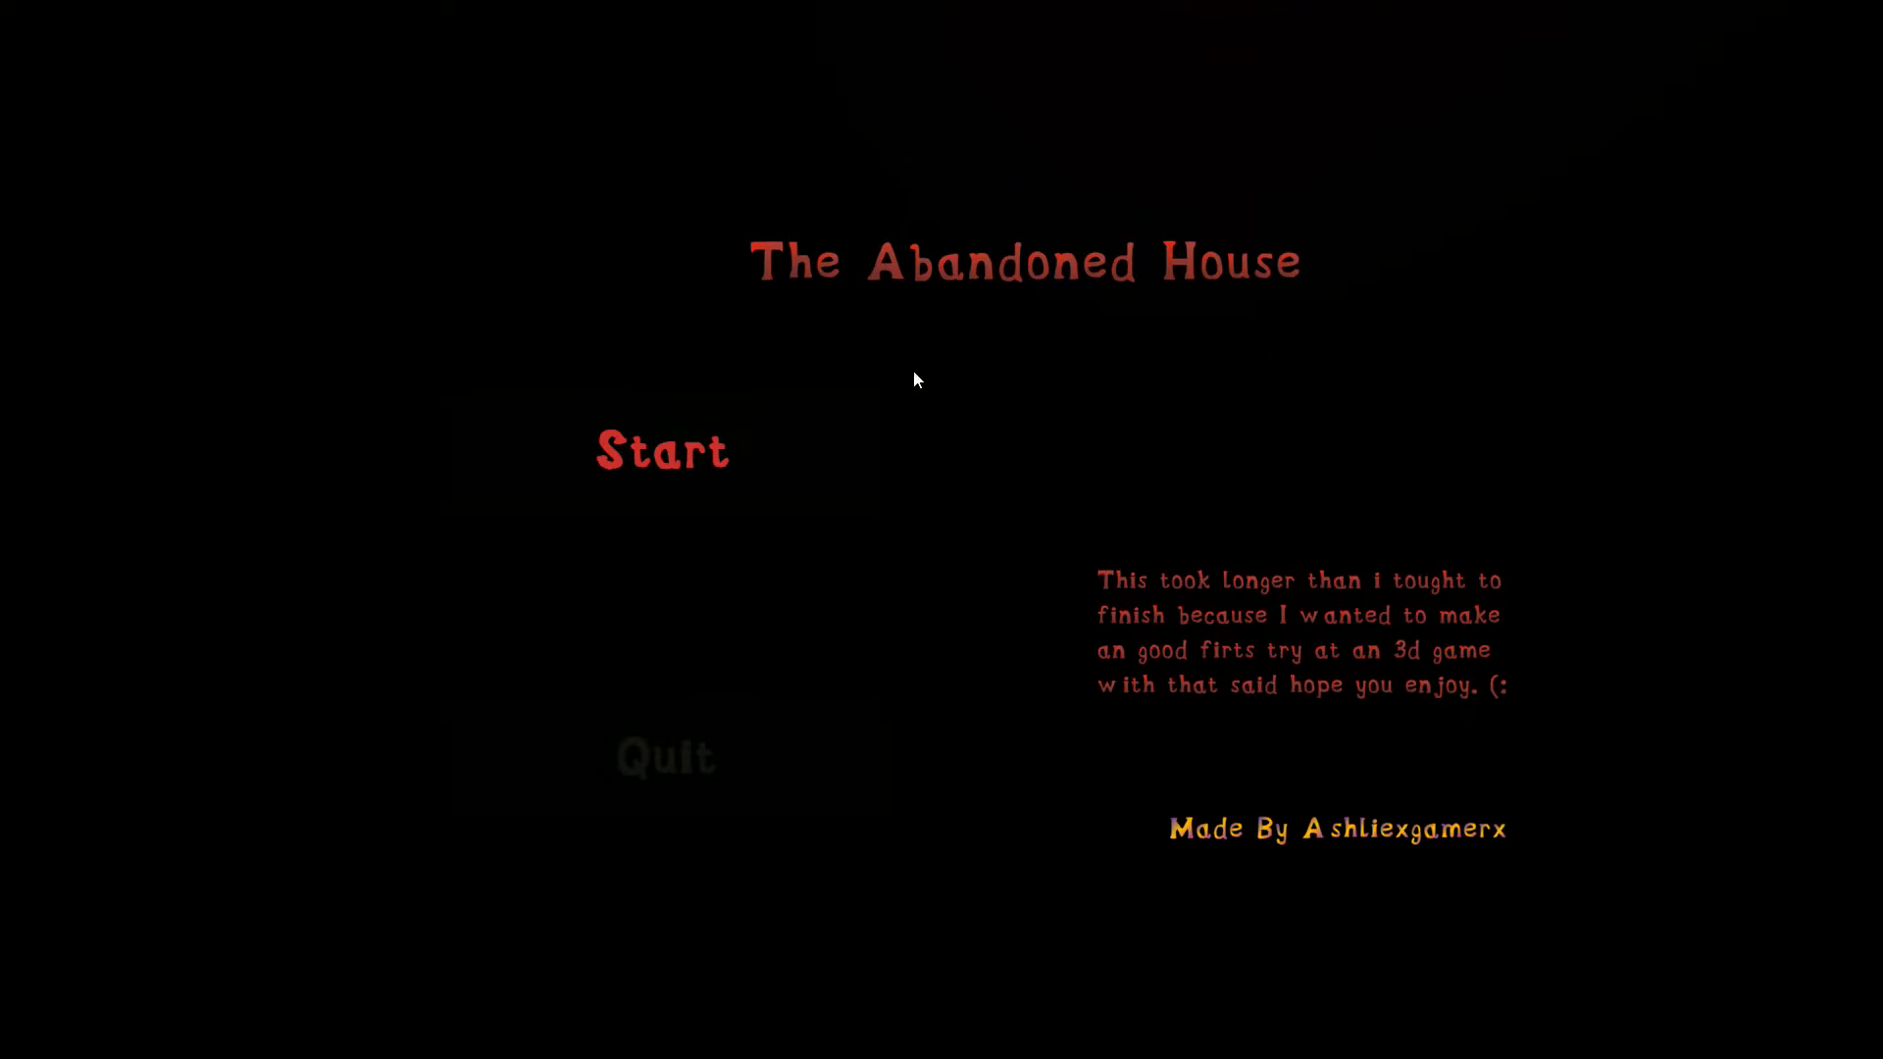
pyautogui.moveTo(751, 448)
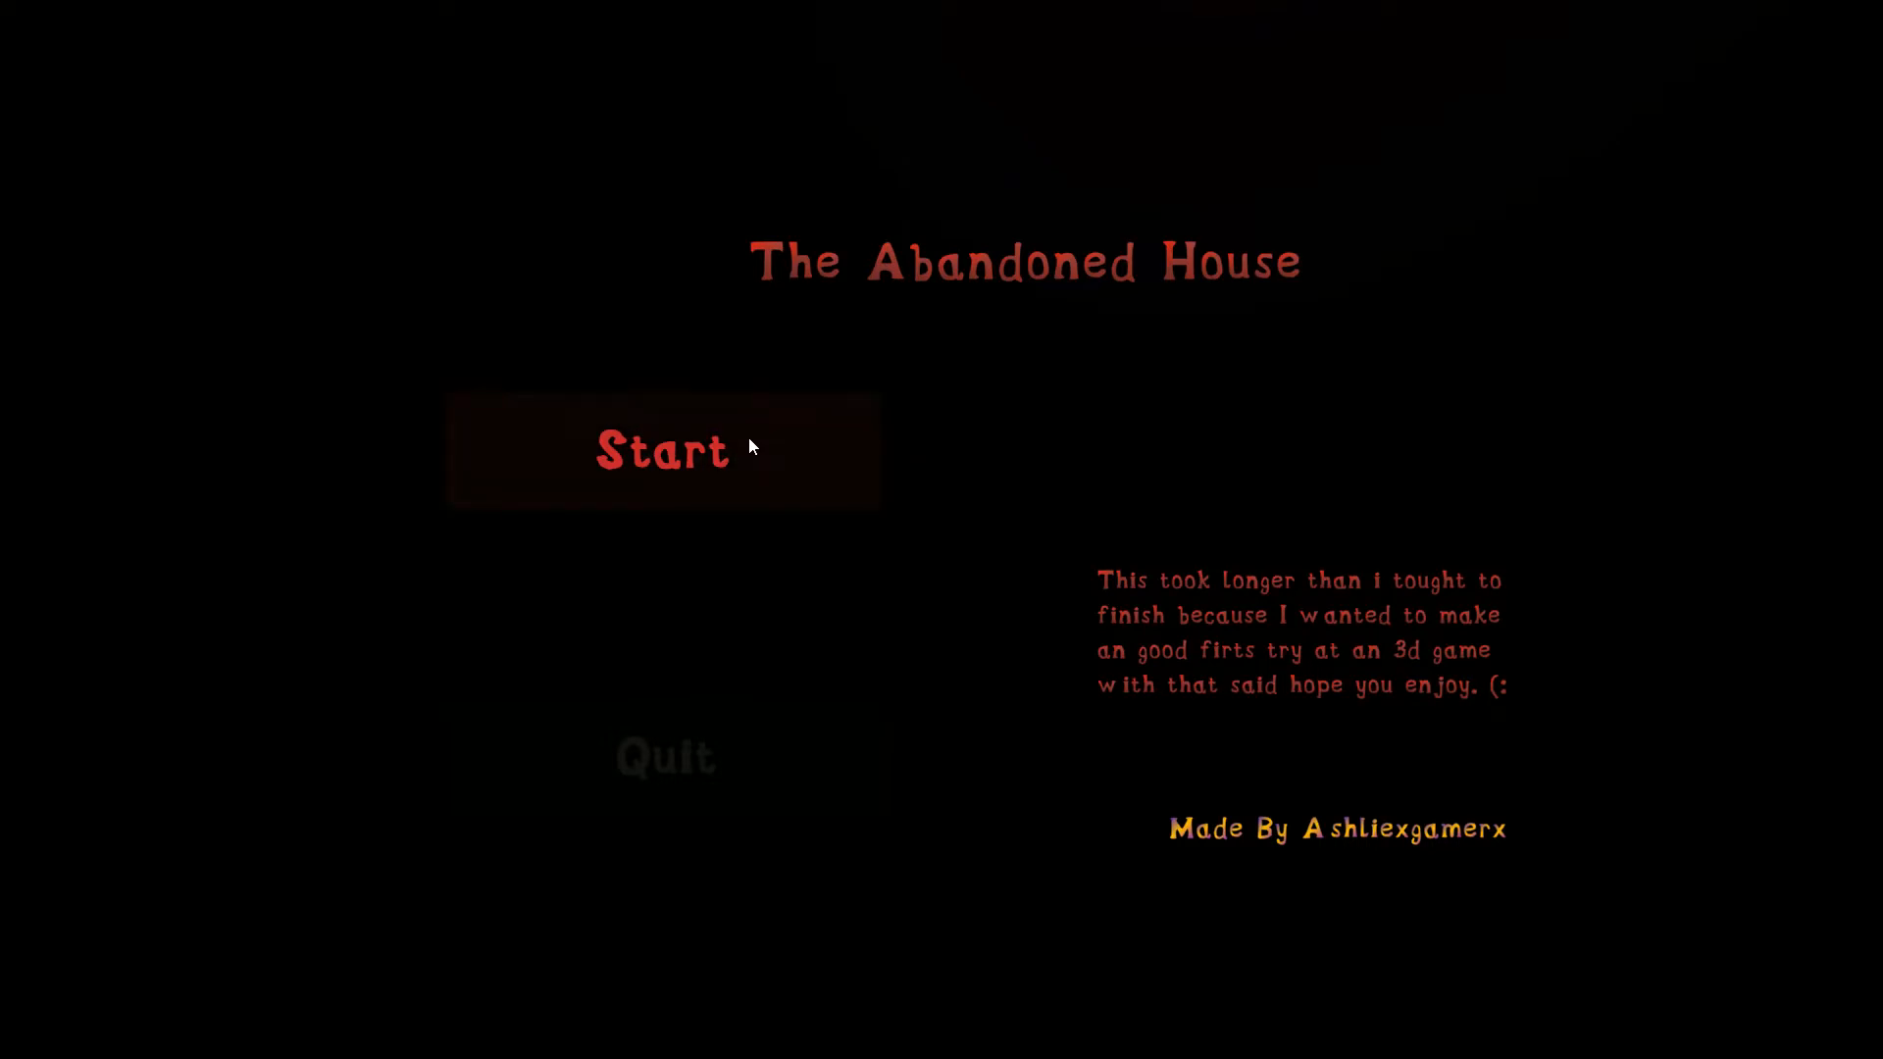
# Start the game from the main menu and enter the house
pyautogui.click(661, 451)
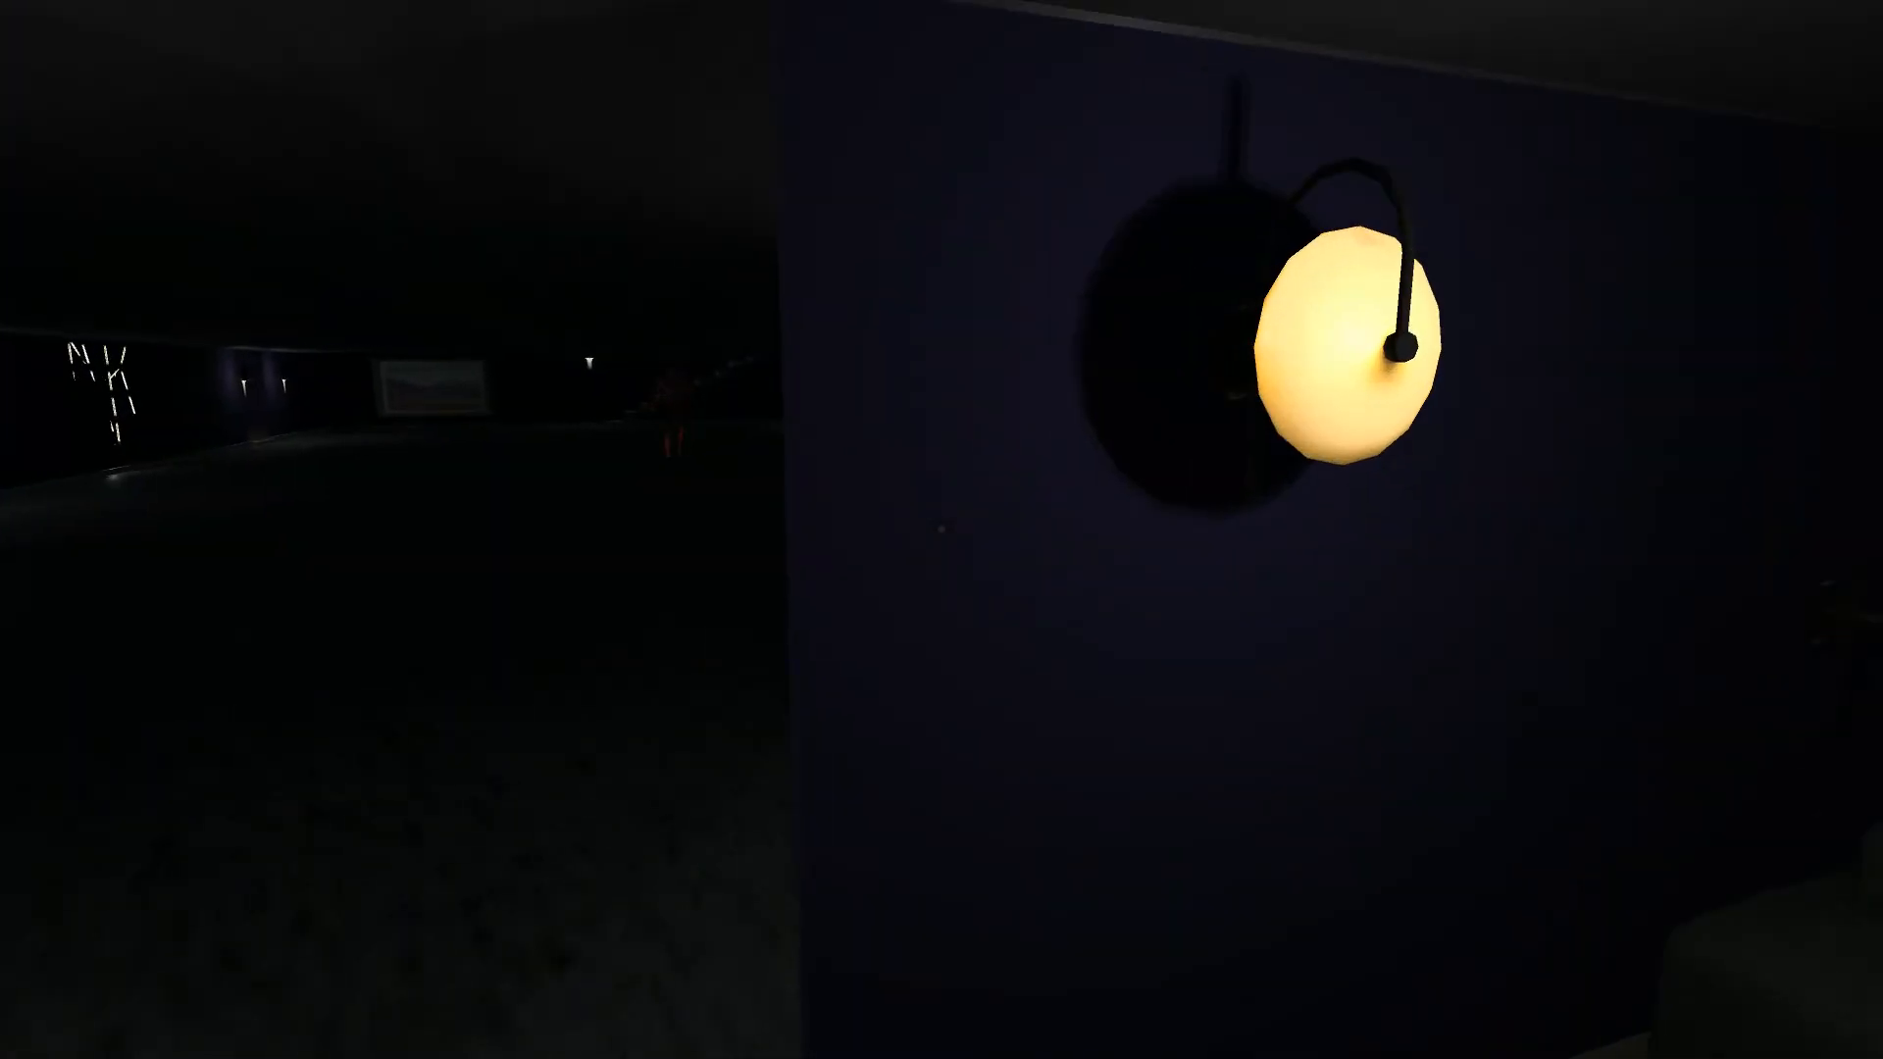
pyautogui.moveTo(942, 529)
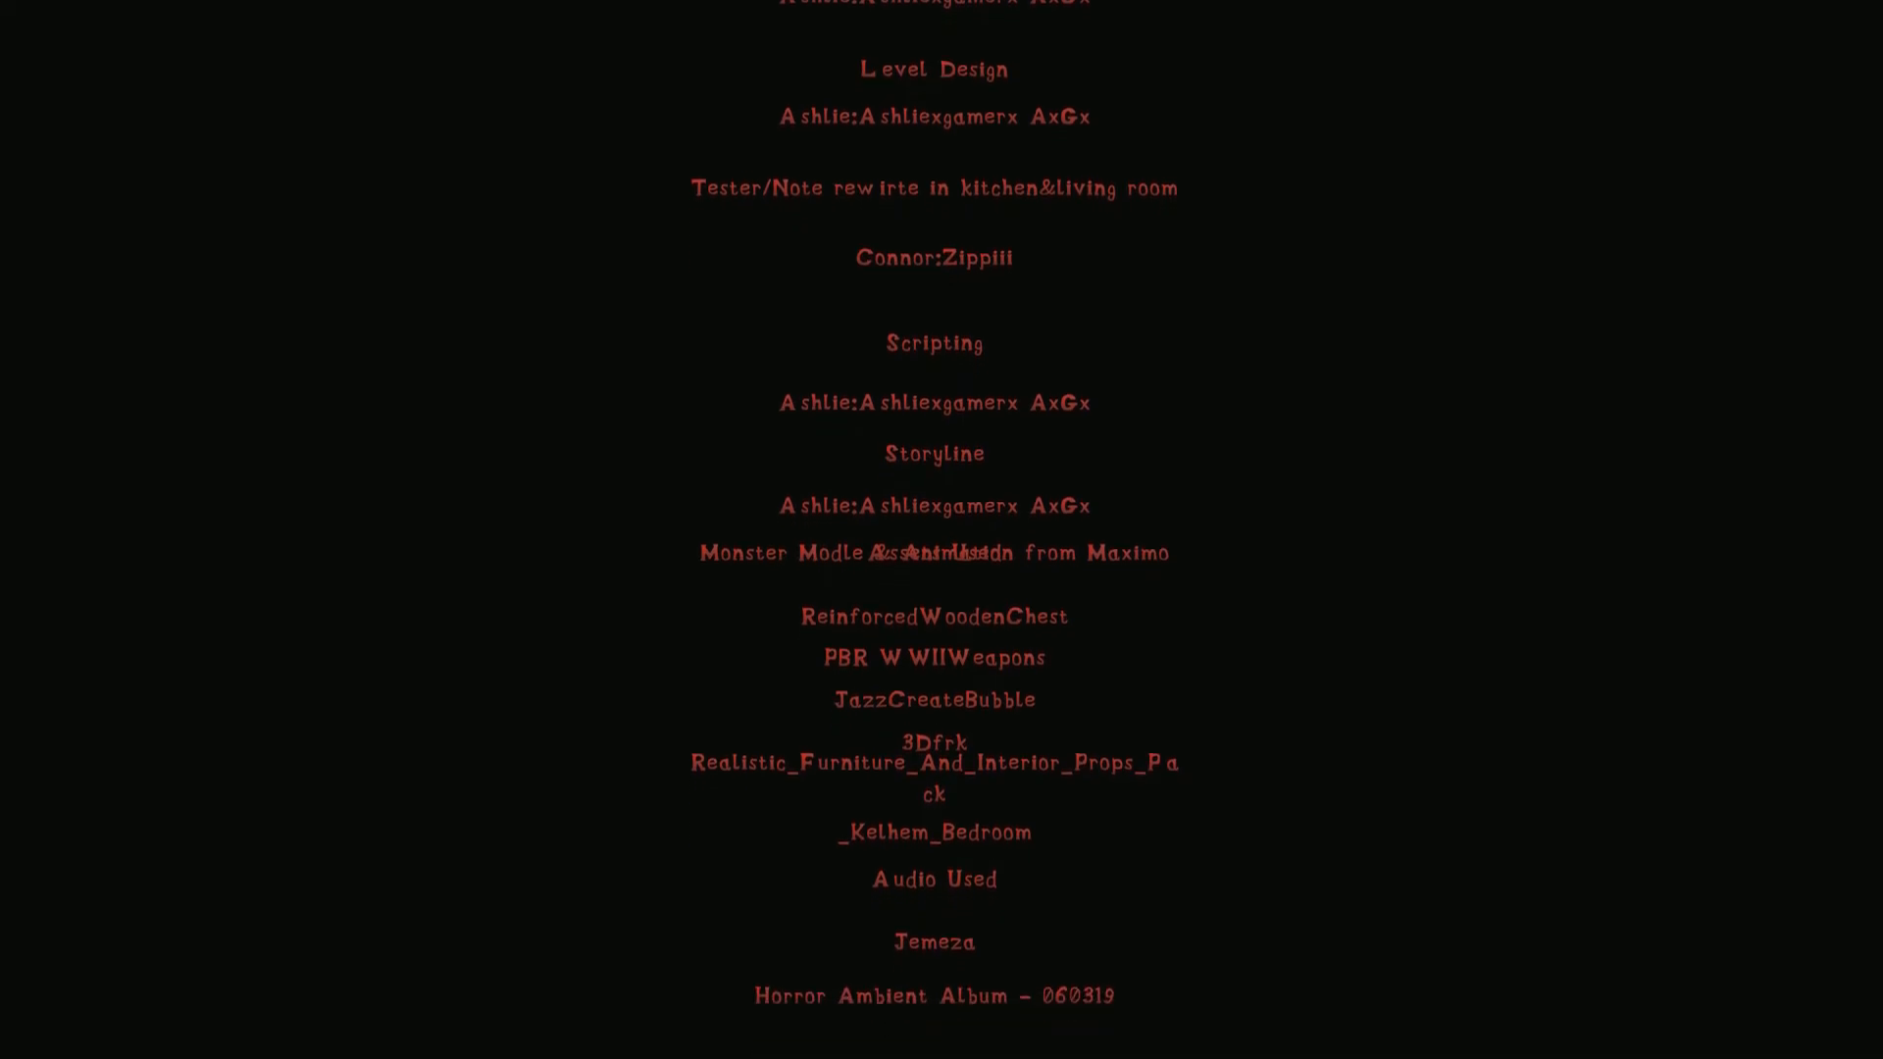
# Scroll the end credits down toward the closing thank-you message
pyautogui.scroll(-3)
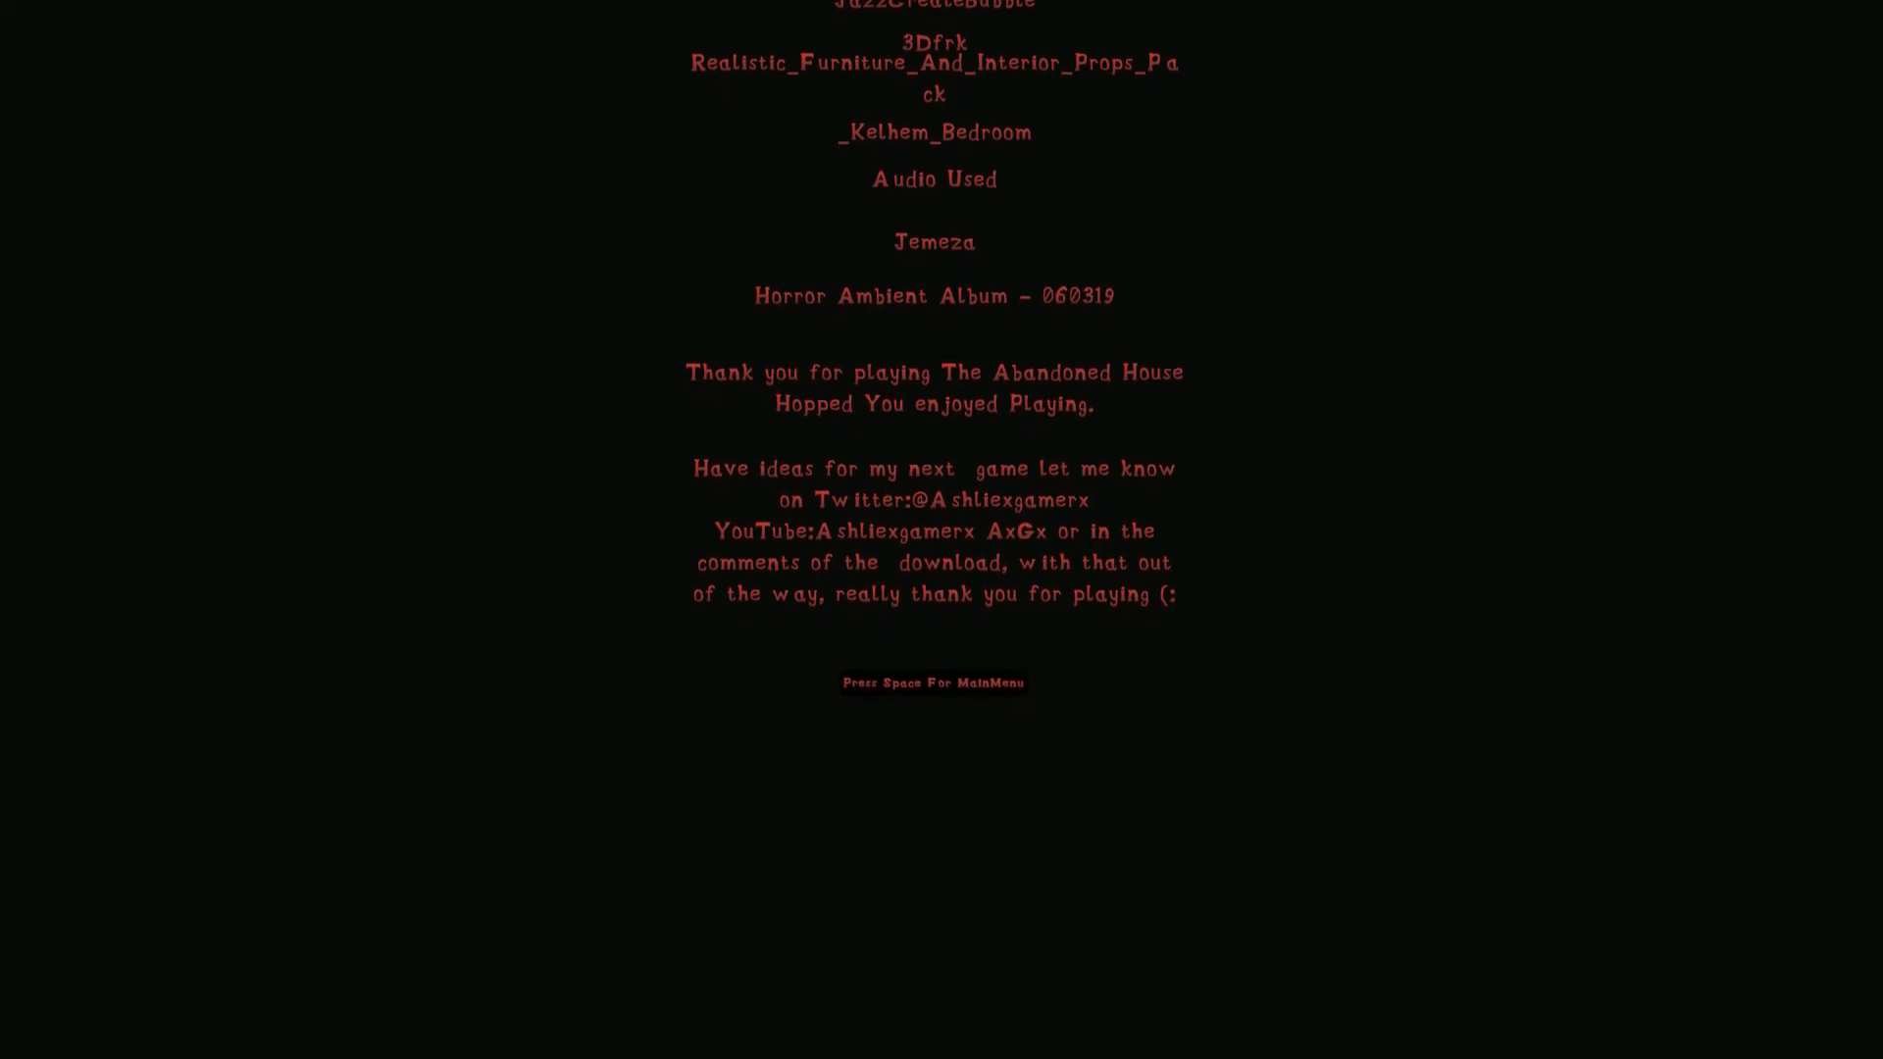
pyautogui.scroll(-3)
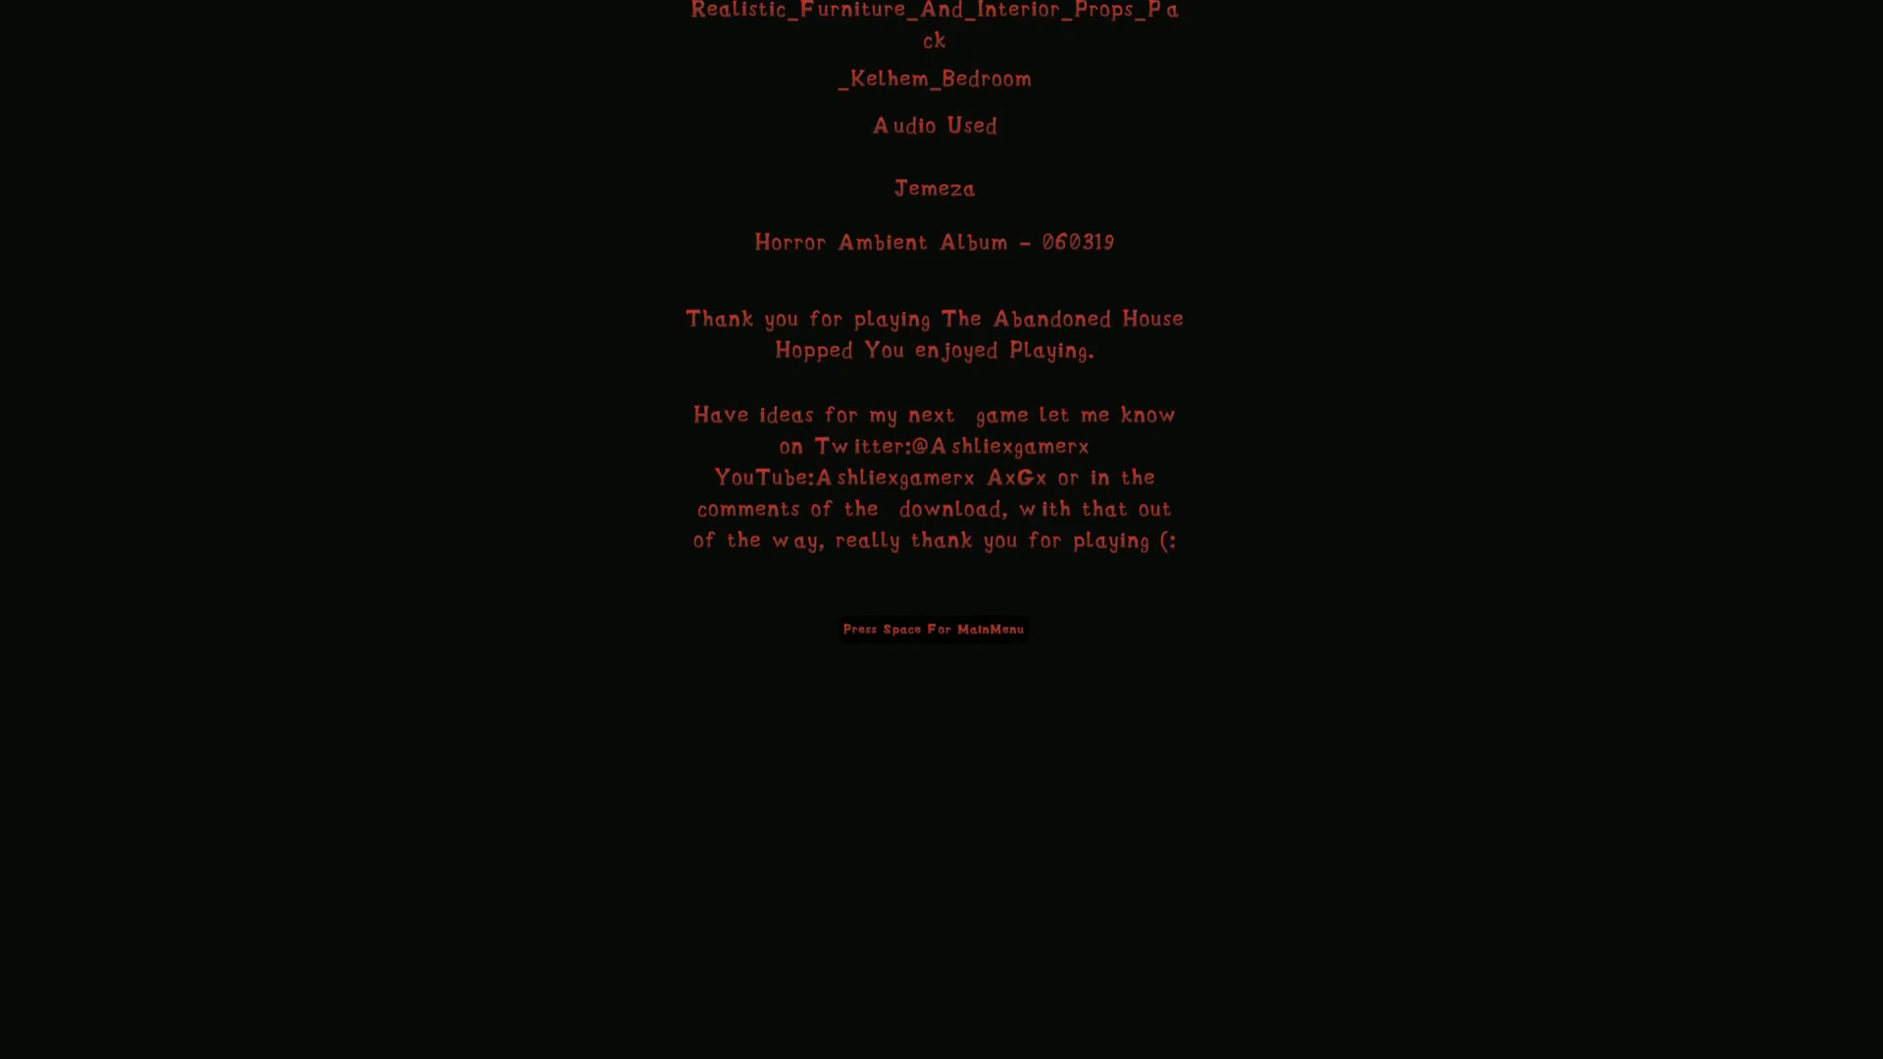
pyautogui.scroll(-3)
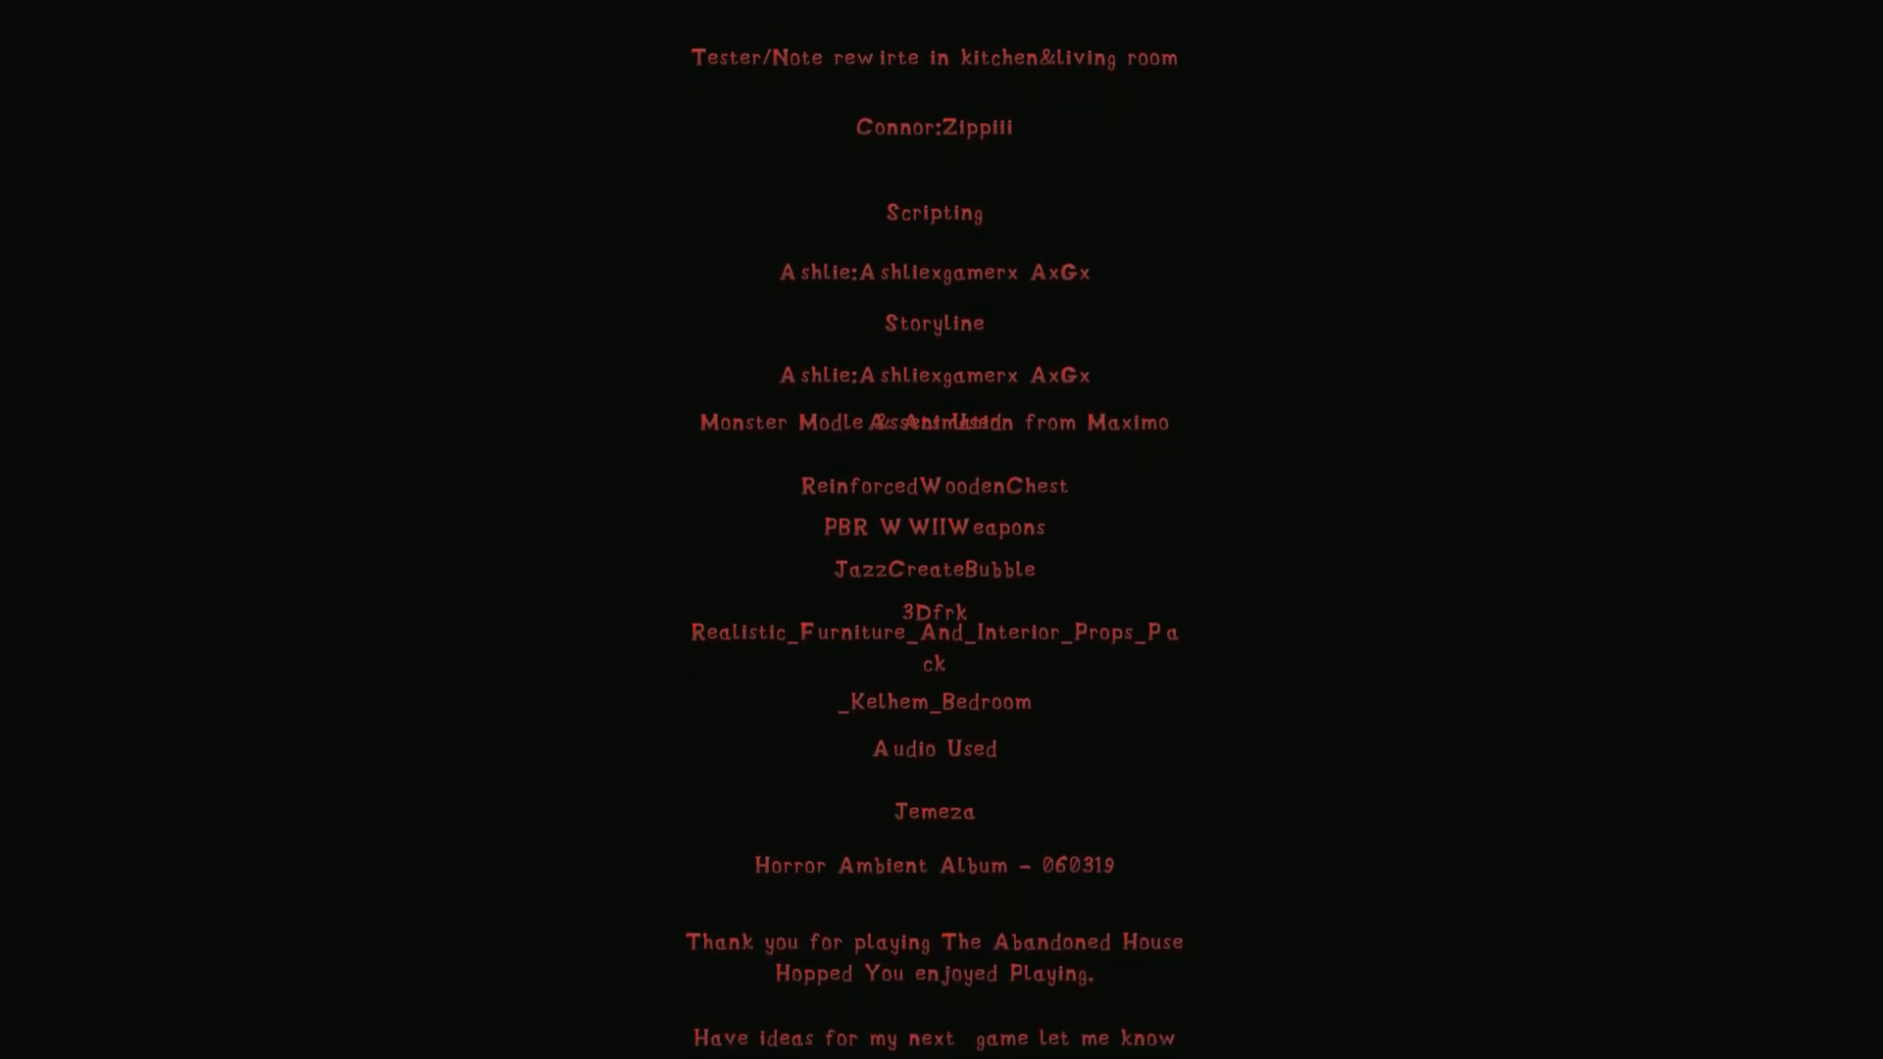
pyautogui.scroll(-3)
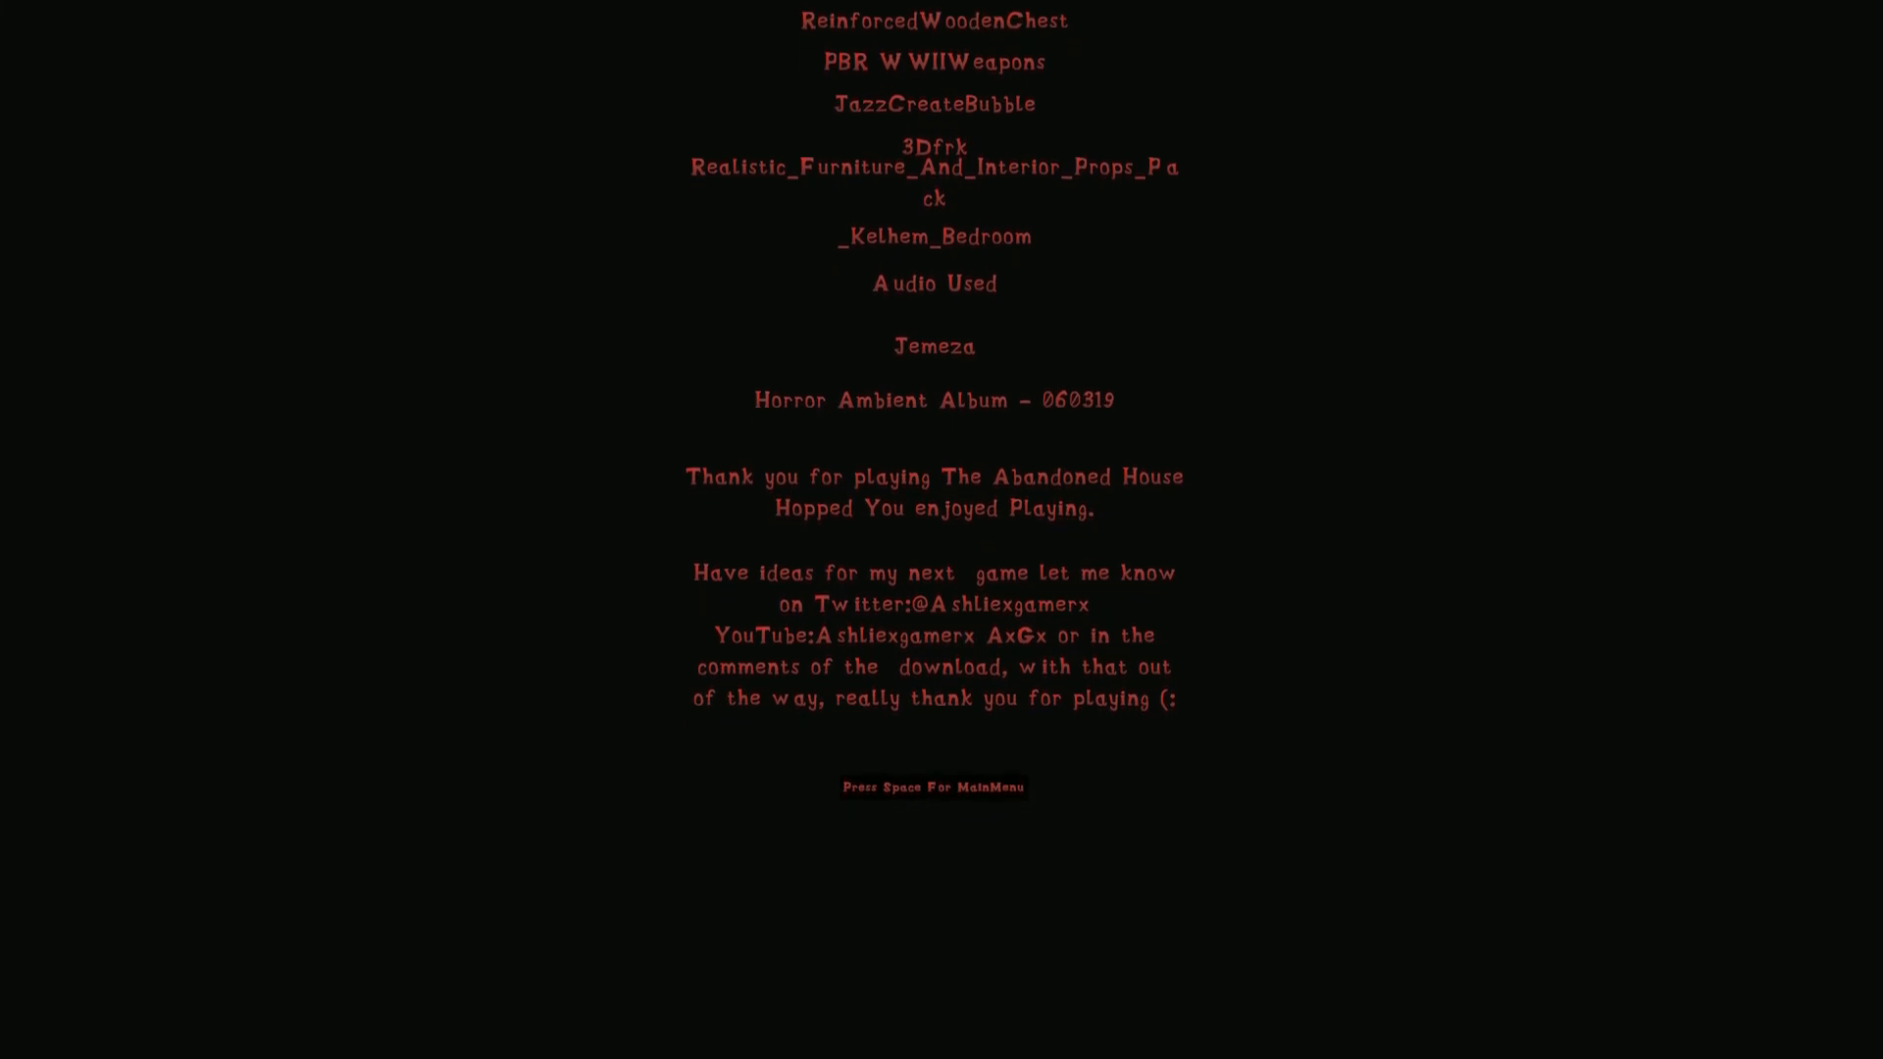